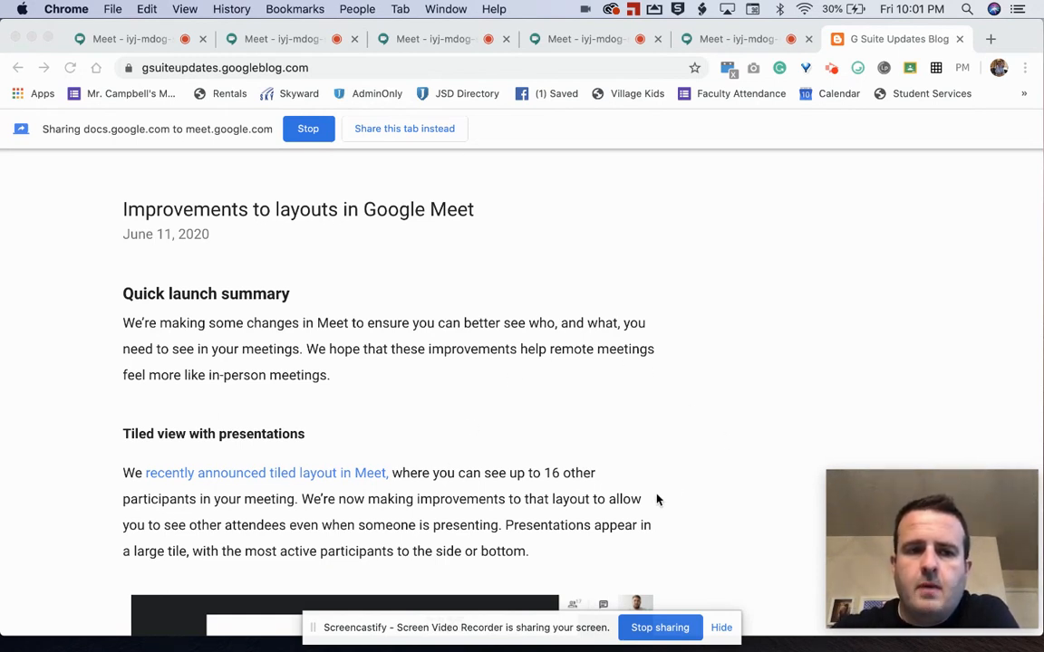
mouse_move(440, 374)
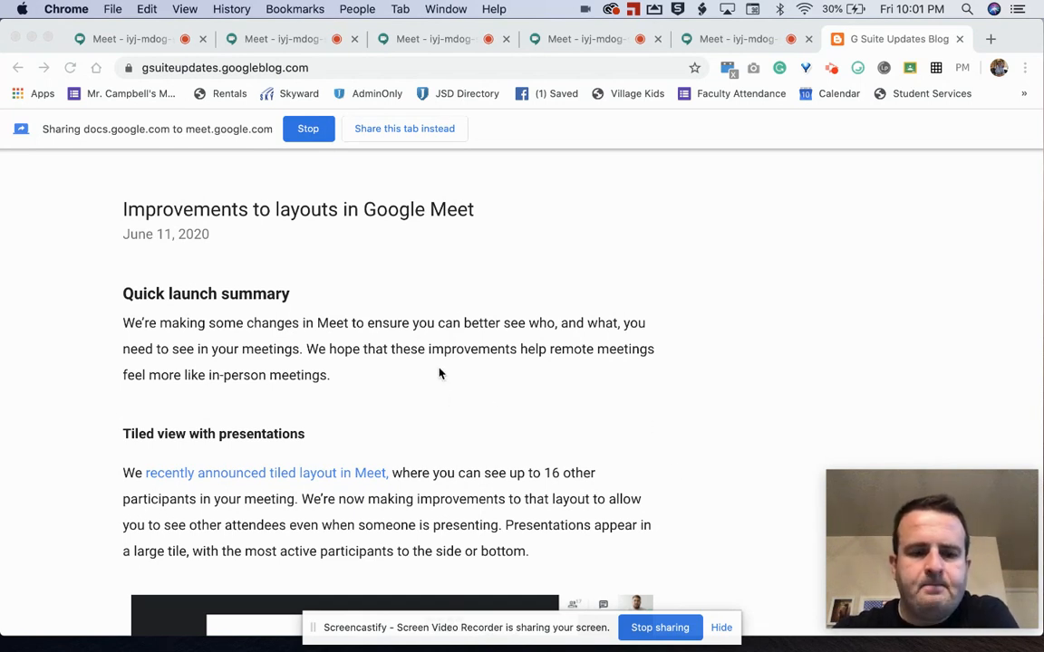
- Scroll the Meet layouts post past the tiled view with presentations section and its screenshot
scroll(down, 3)
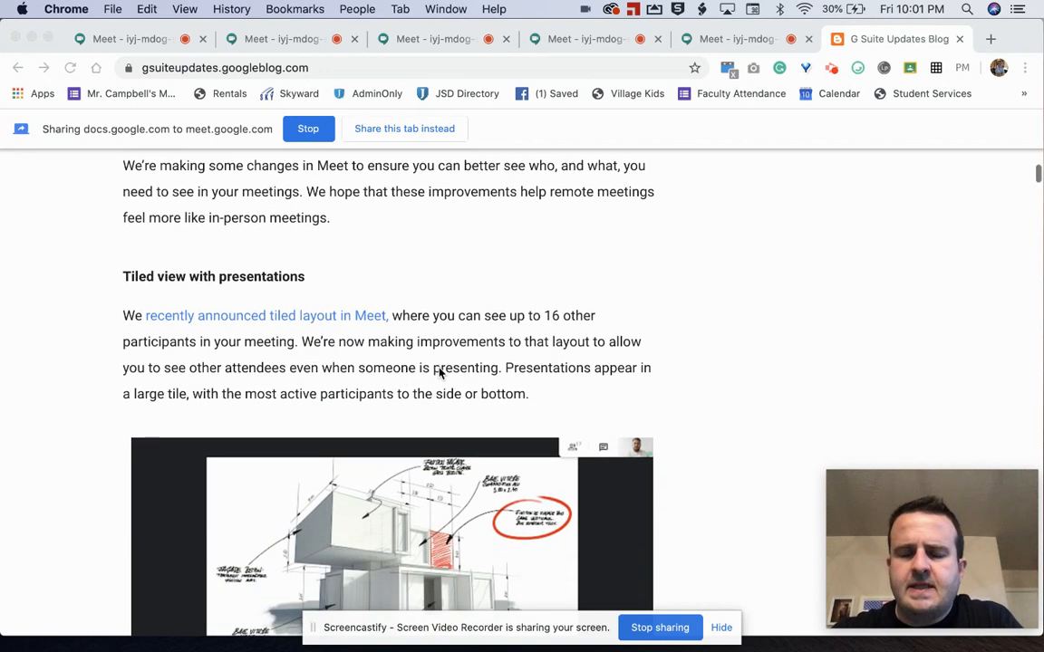
scroll(down, 3)
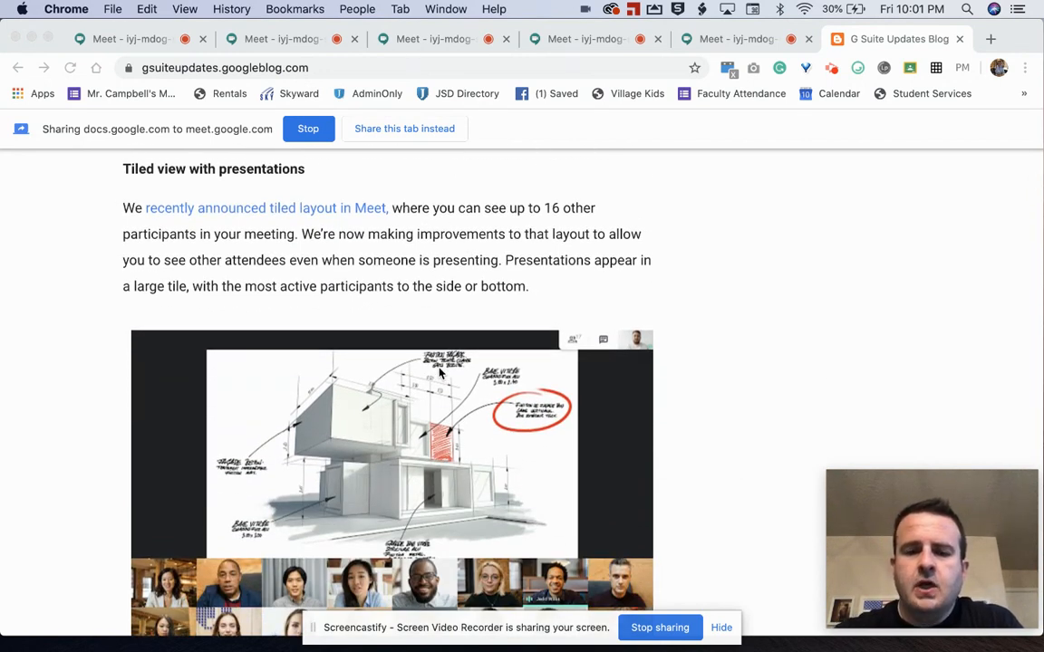
scroll(down, 3)
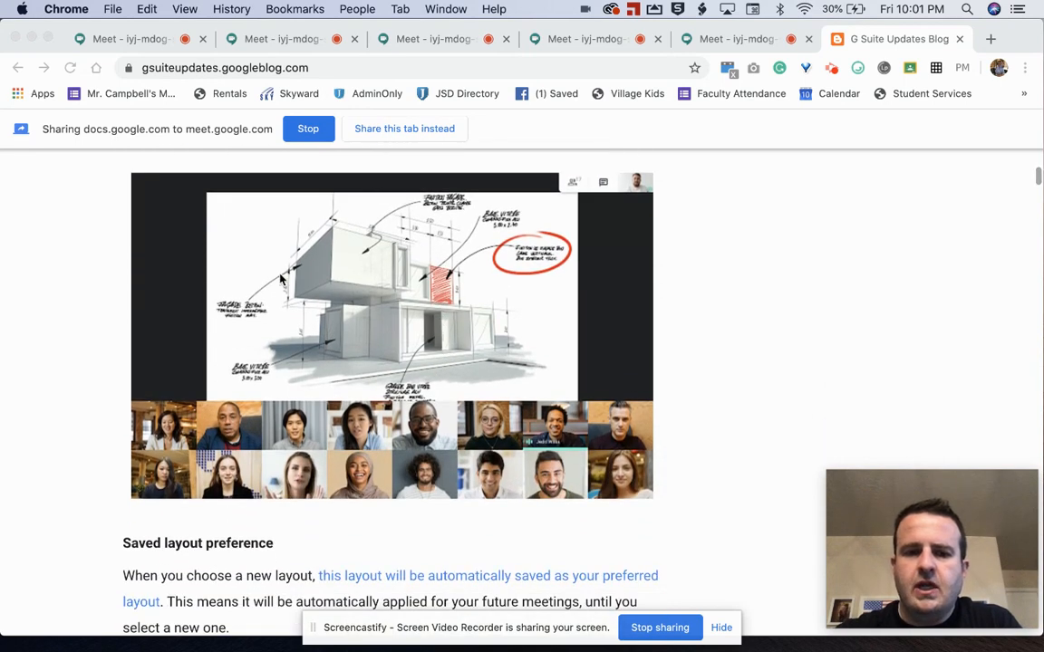
mouse_move(412, 415)
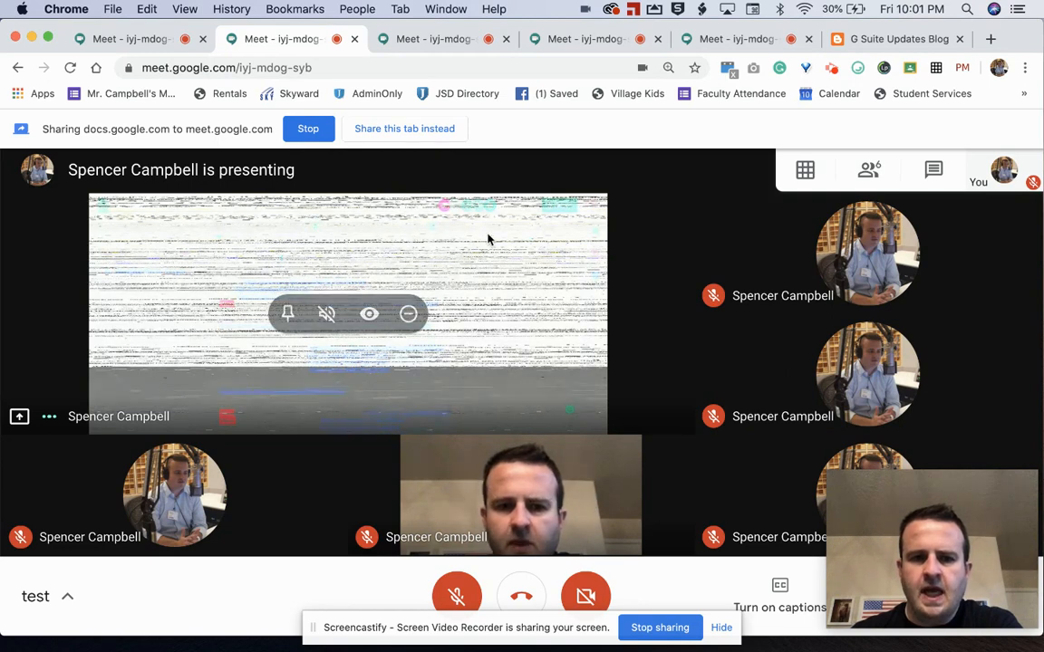
mouse_move(407, 313)
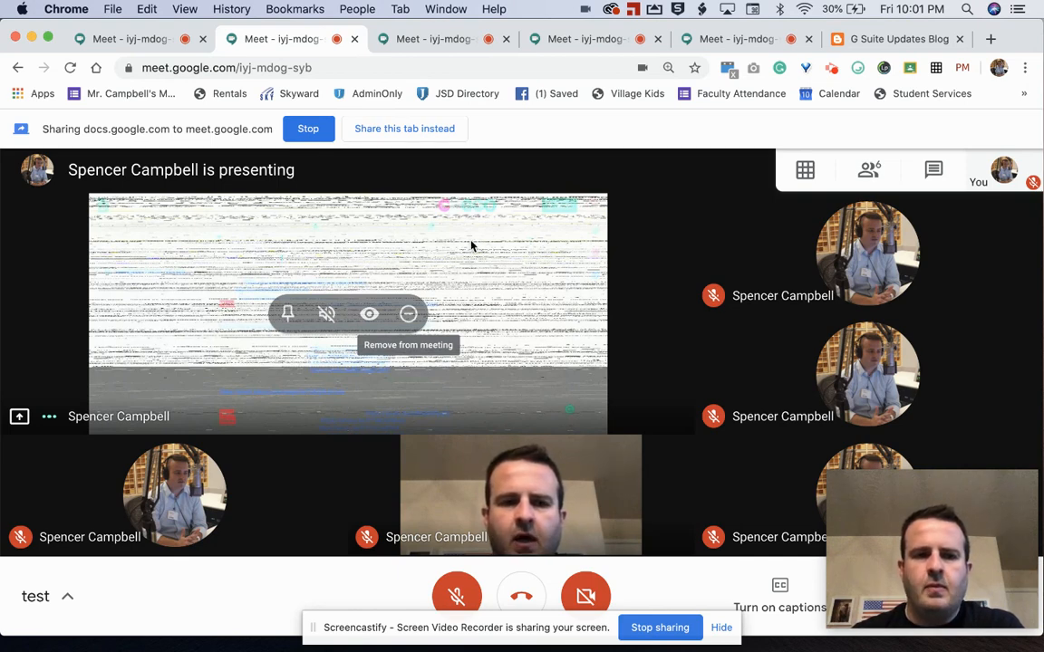
mouse_move(807, 426)
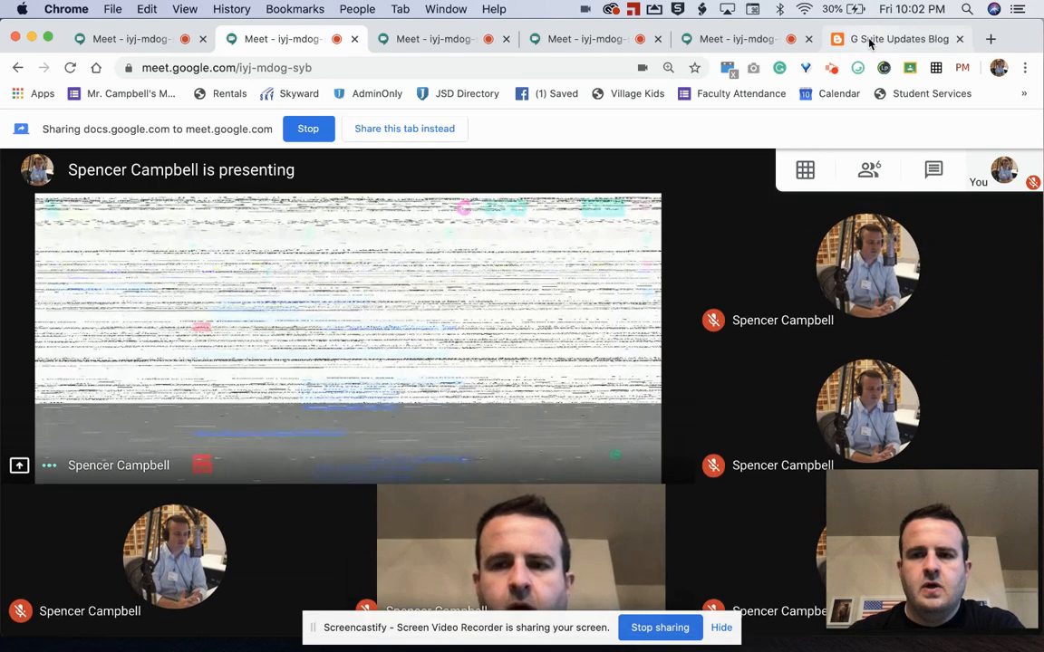
- Return to the blog post and scroll to the saved layout preference section
click(893, 39)
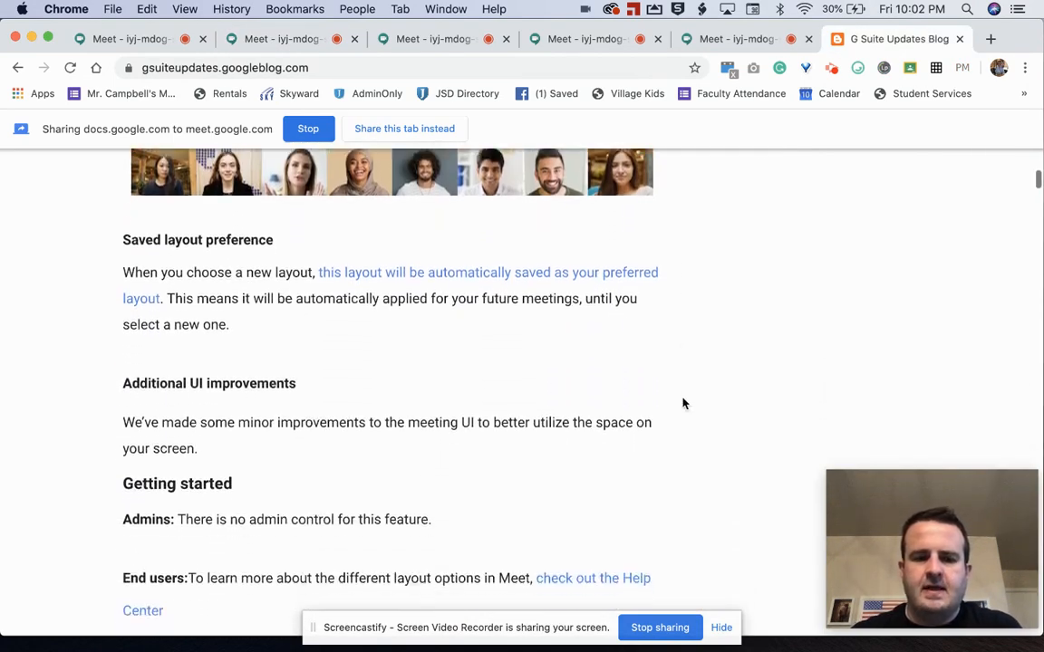
scroll(down, 3)
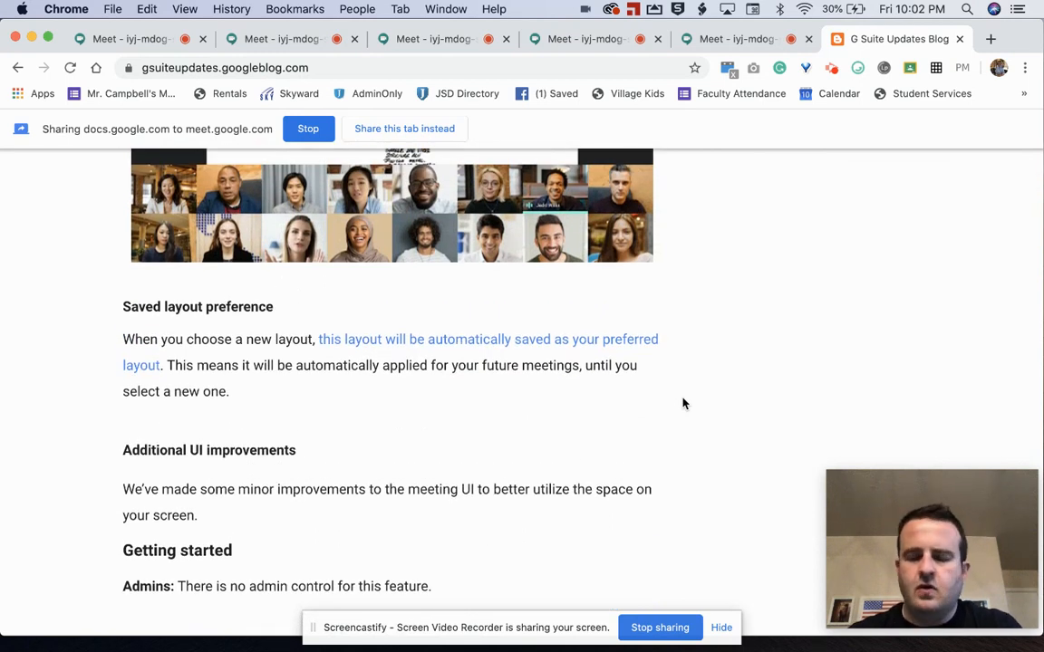
mouse_move(311, 61)
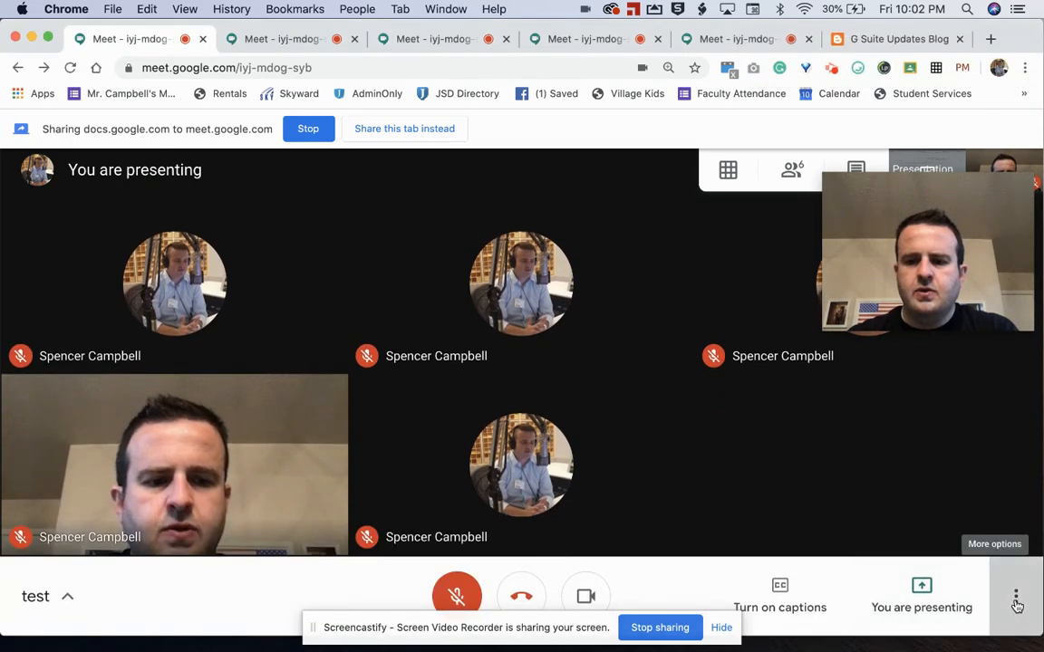
- Bring up Change layout from the meeting's More options menu, showing Tiled selected
click(1016, 596)
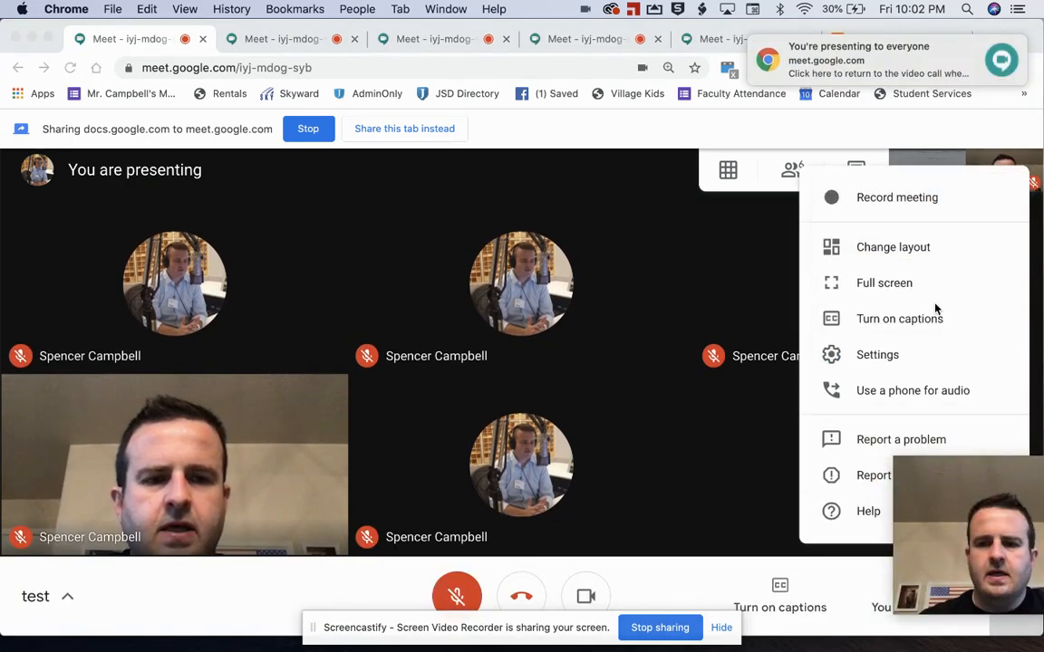
click(893, 246)
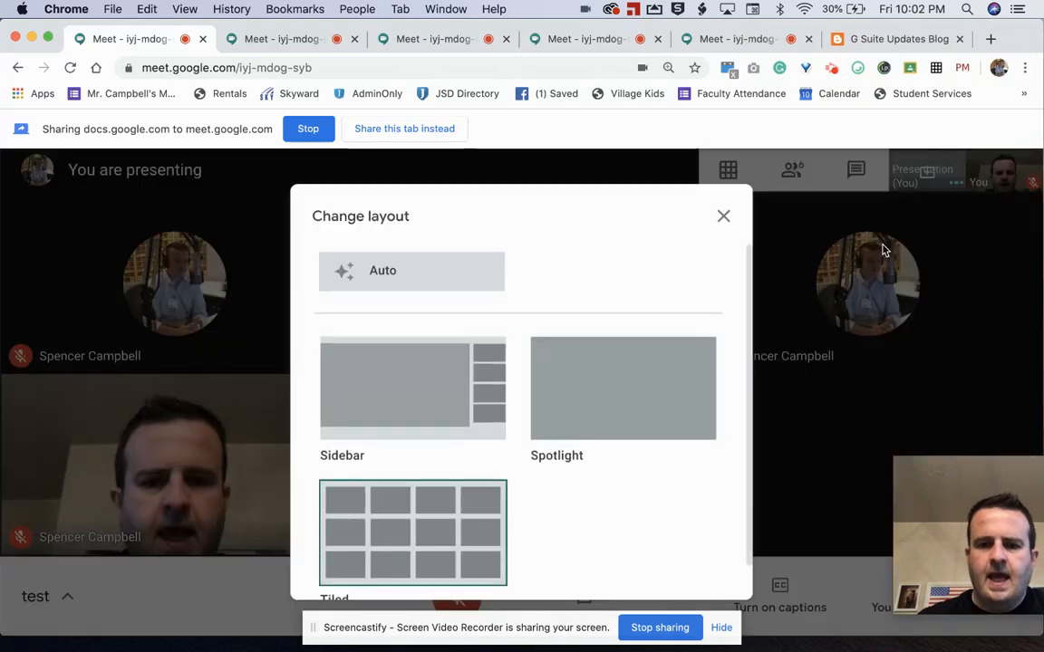